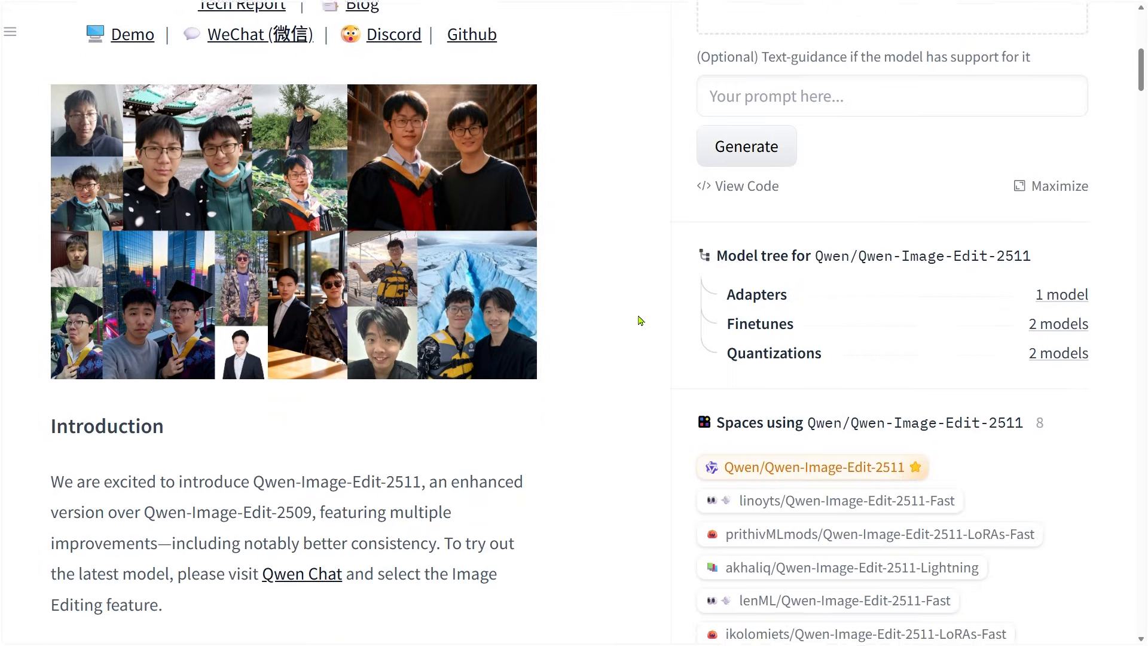
Step: Highlight the Qwen-Image-Edit-2511 introduction paragraph and its key enhancements list on the model card
{"action": "scroll", "scroll_direction": "down", "scroll_amount": 3}
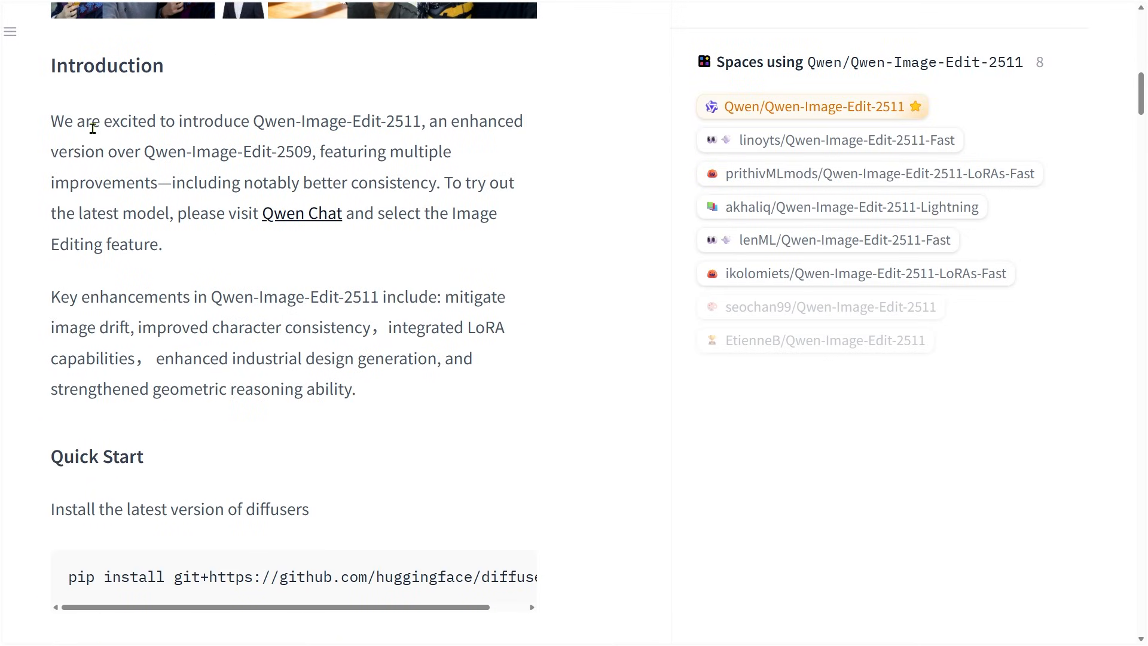
{"action": "left_click_drag", "start_coordinate": [52, 121], "coordinate": [238, 213]}
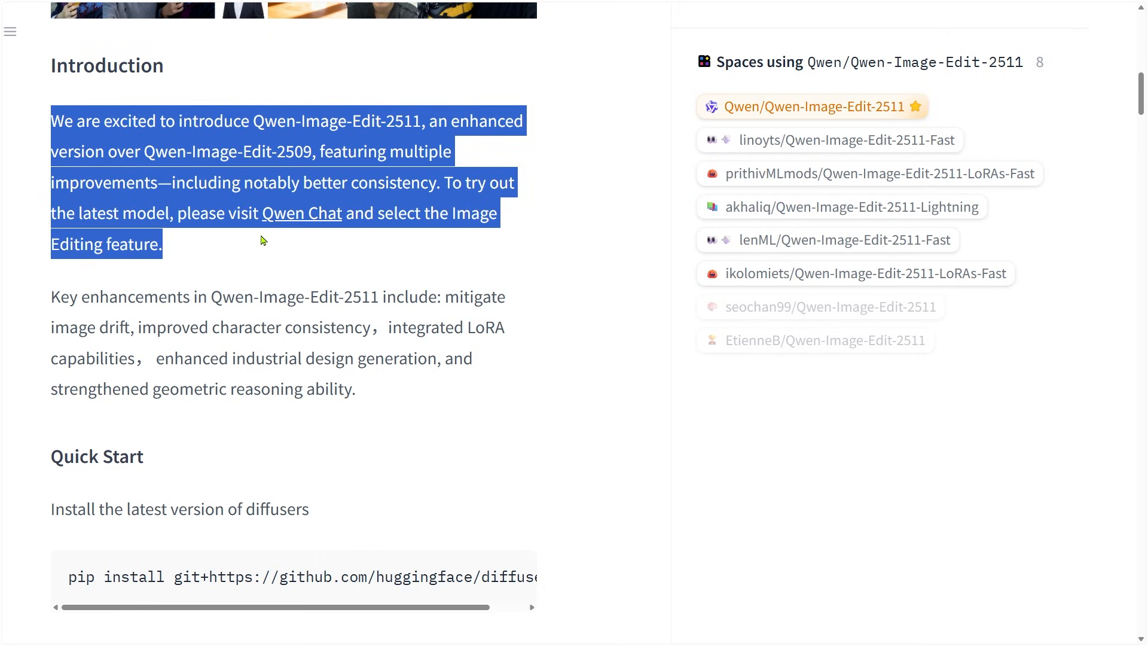
{"action": "left_click_drag", "start_coordinate": [261, 240], "coordinate": [354, 358]}
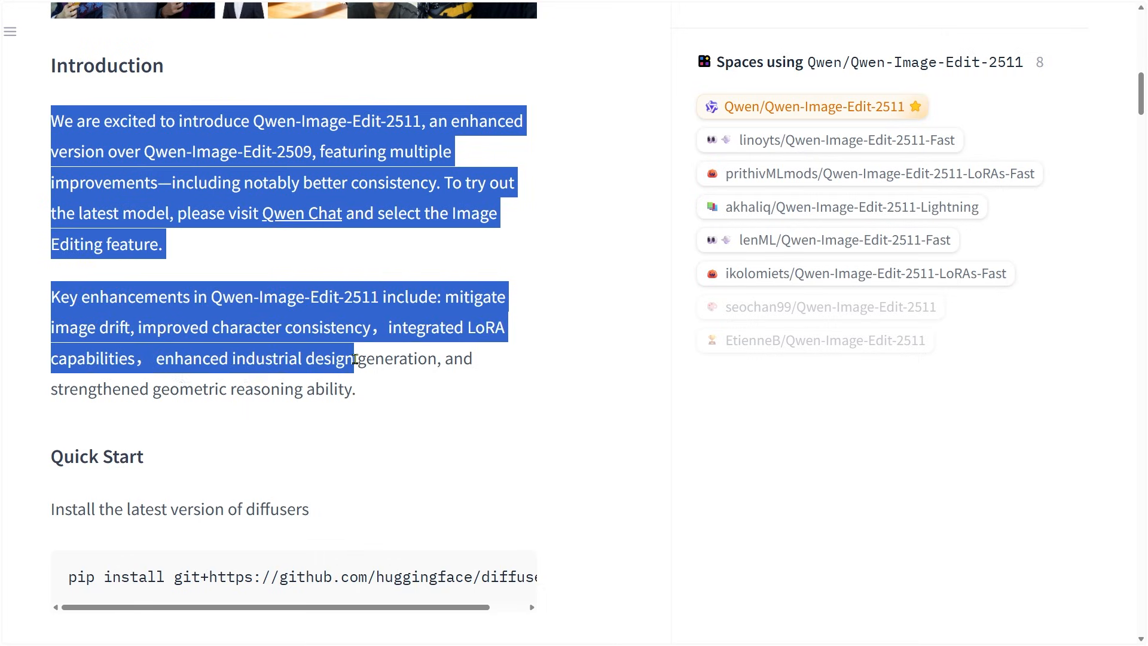
{"action": "left_click_drag", "start_coordinate": [354, 359], "coordinate": [435, 402]}
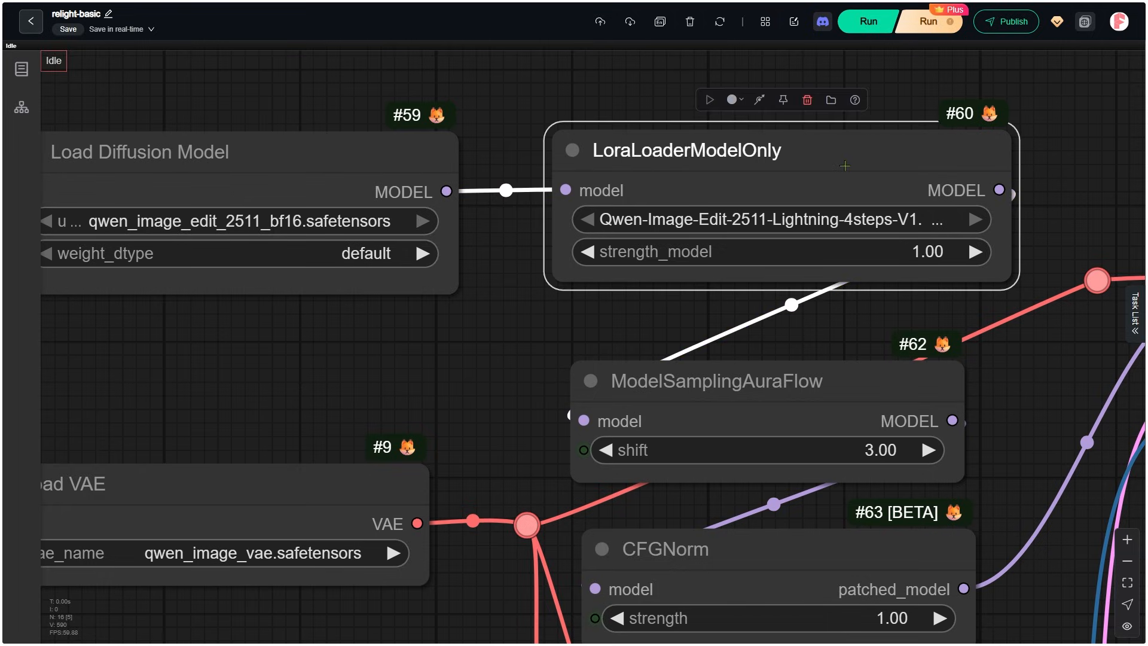
{"action": "mouse_move", "coordinate": [686, 151]}
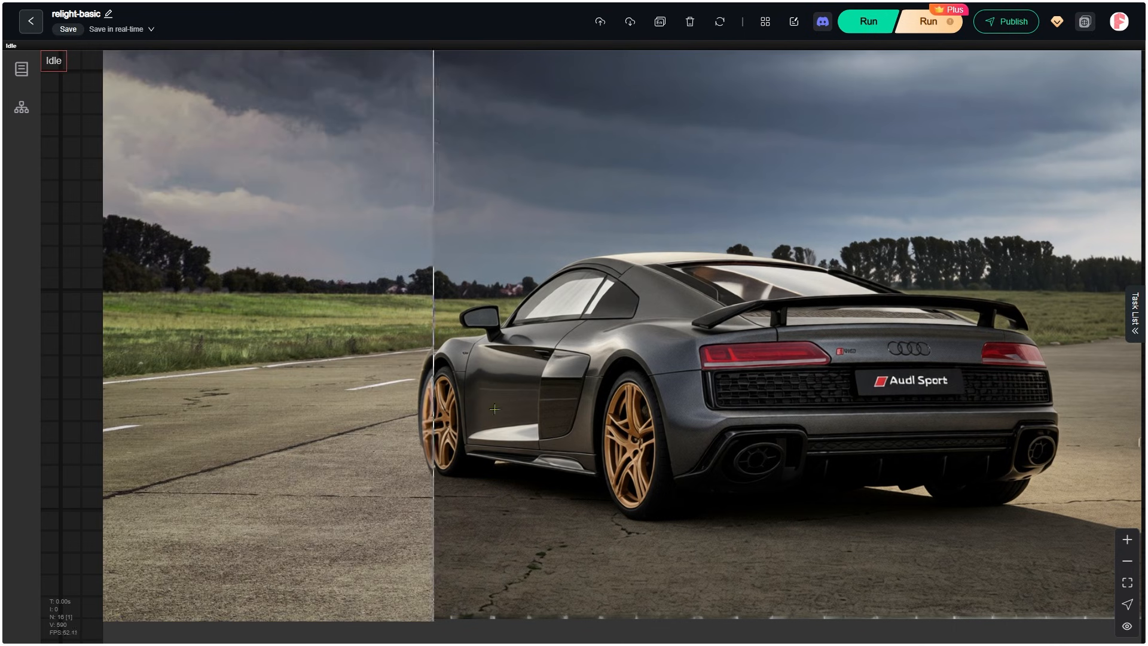
Step: Sweep the before/after split across the car, then compare the rear badge and lights up close
{"action": "left_click_drag", "start_coordinate": [434, 410], "coordinate": [1025, 392]}
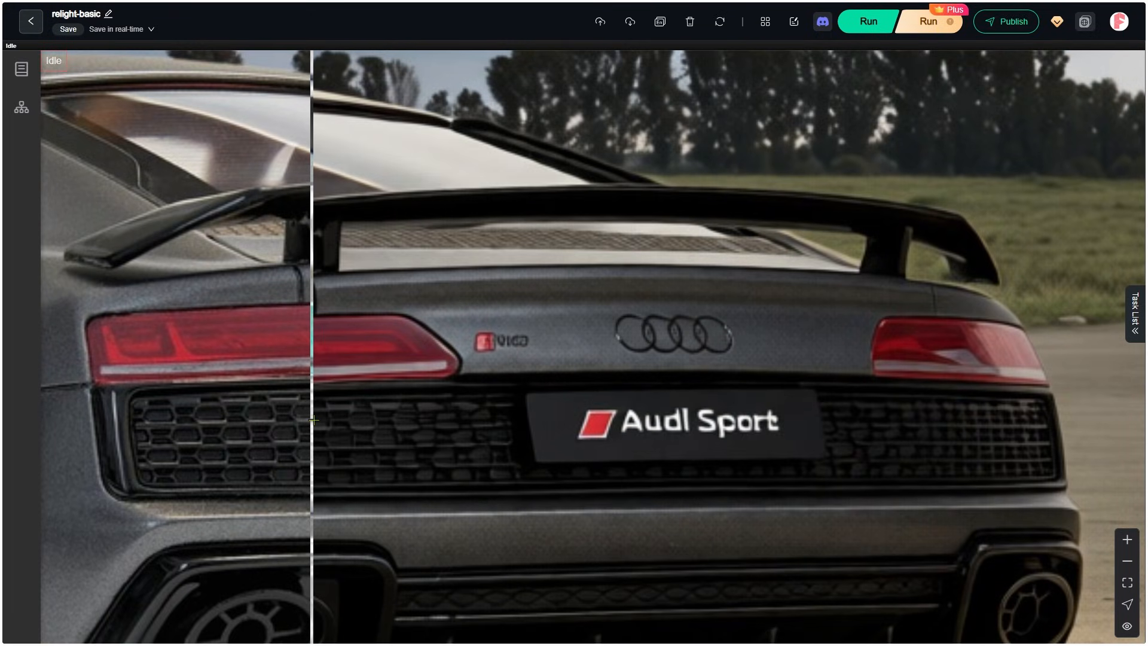
{"action": "left_click_drag", "start_coordinate": [311, 421], "coordinate": [318, 439]}
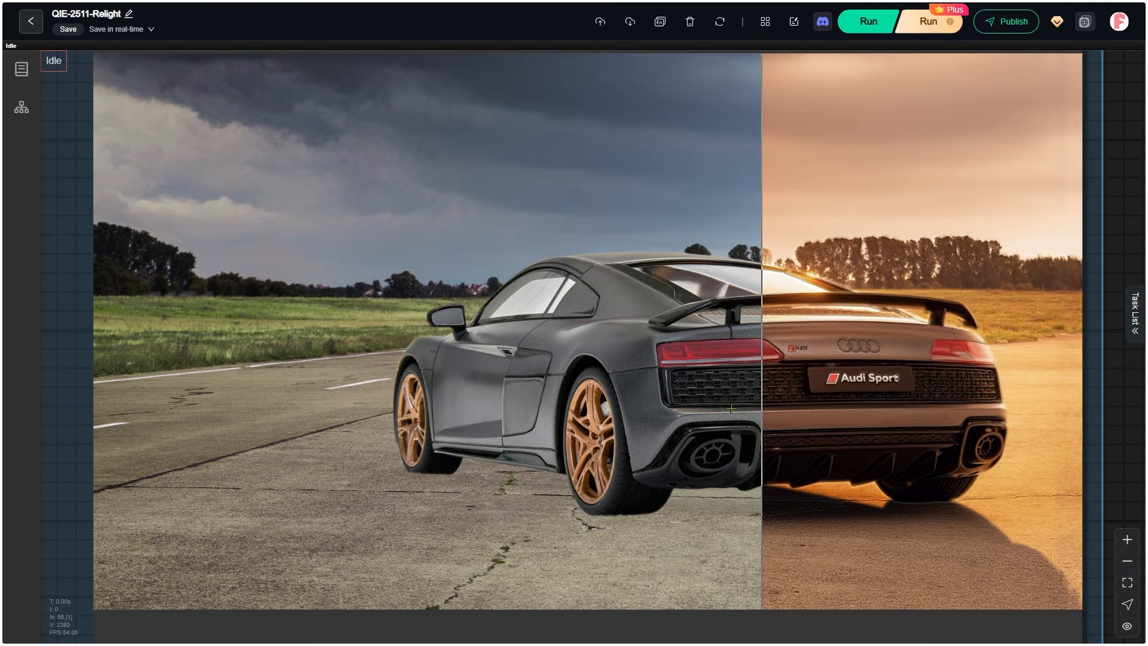
Step: Sweep the Image Comparer slider to contrast the overcast Audi with its golden-sunset relit version
{"action": "left_click_drag", "start_coordinate": [732, 407], "coordinate": [1021, 397]}
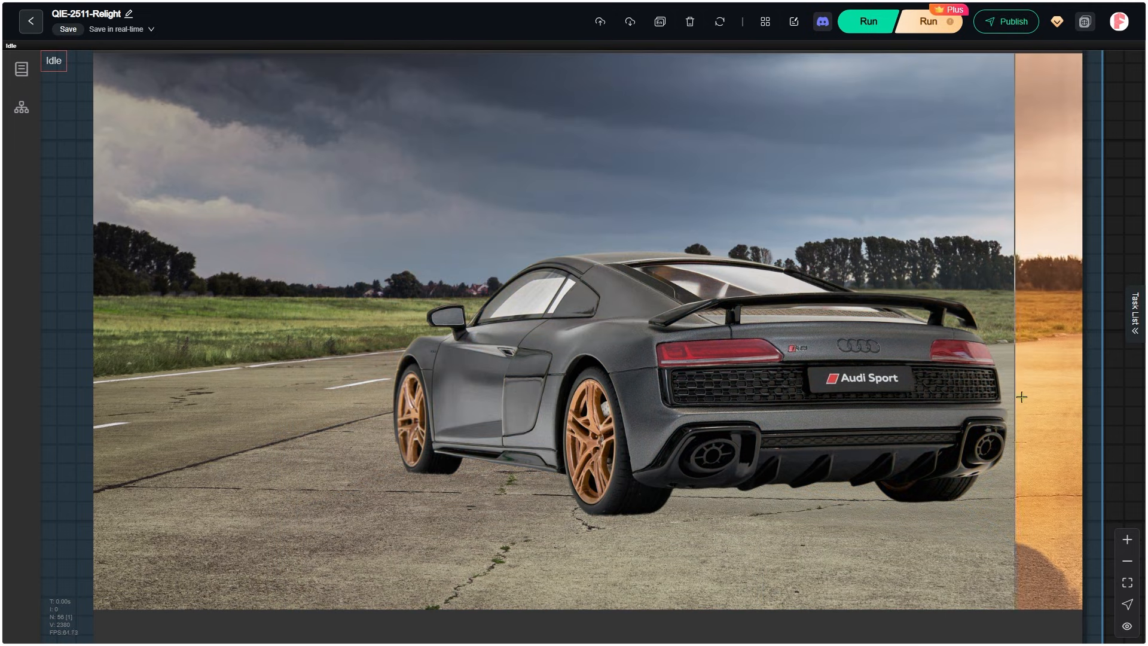
{"action": "left_click_drag", "start_coordinate": [1018, 397], "coordinate": [194, 431]}
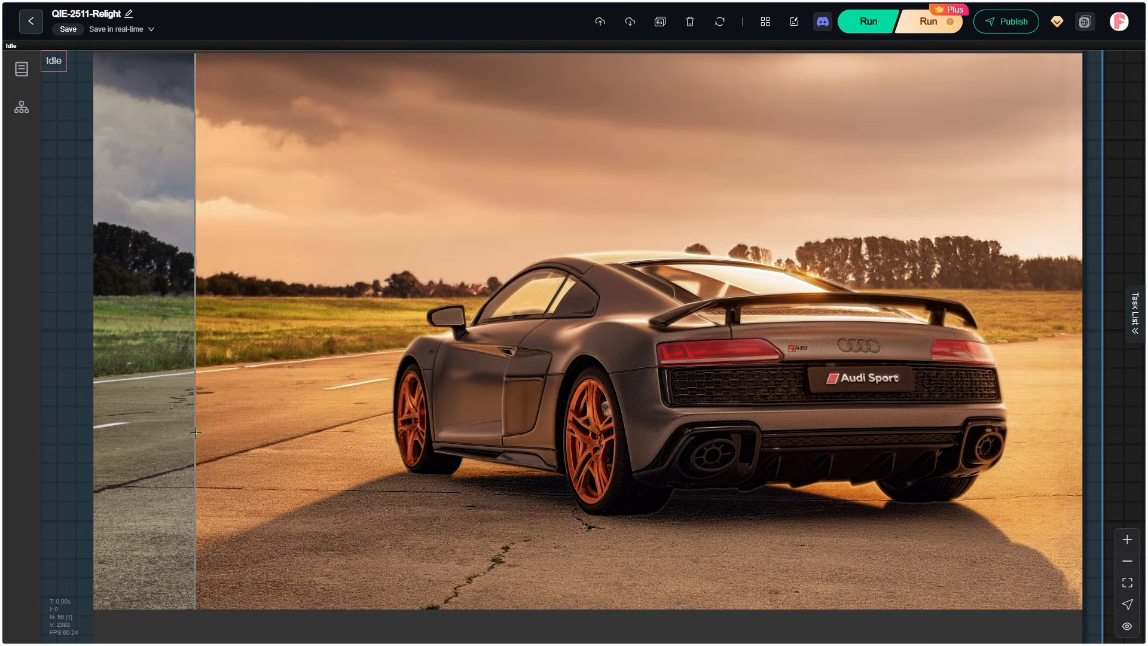
{"action": "left_click_drag", "start_coordinate": [195, 432], "coordinate": [1043, 449]}
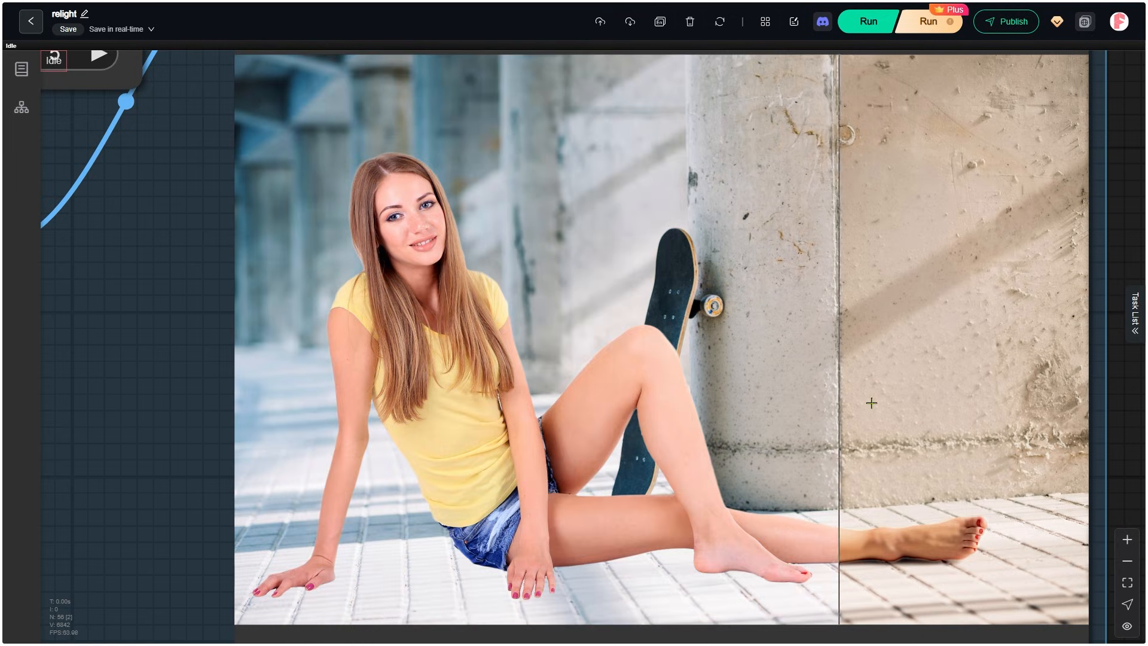
Step: Slide the comparer across the woman-by-the-pillar photo to show original versus warmer relit lighting
{"action": "left_click_drag", "start_coordinate": [872, 403], "coordinate": [371, 415]}
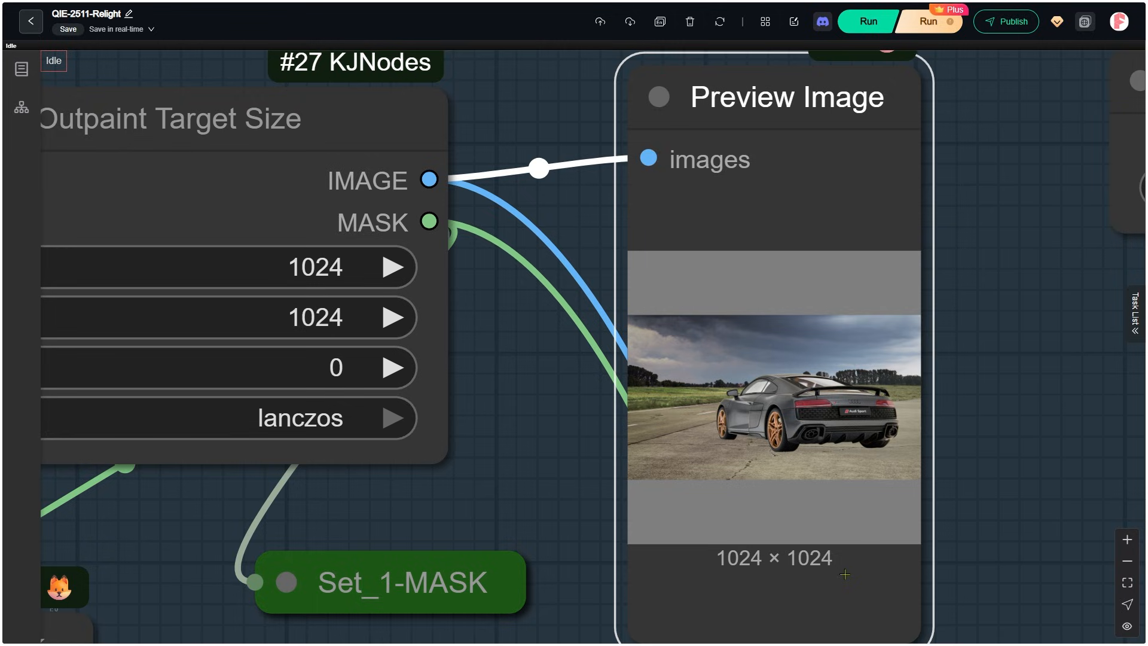
{"action": "mouse_move", "coordinate": [562, 292]}
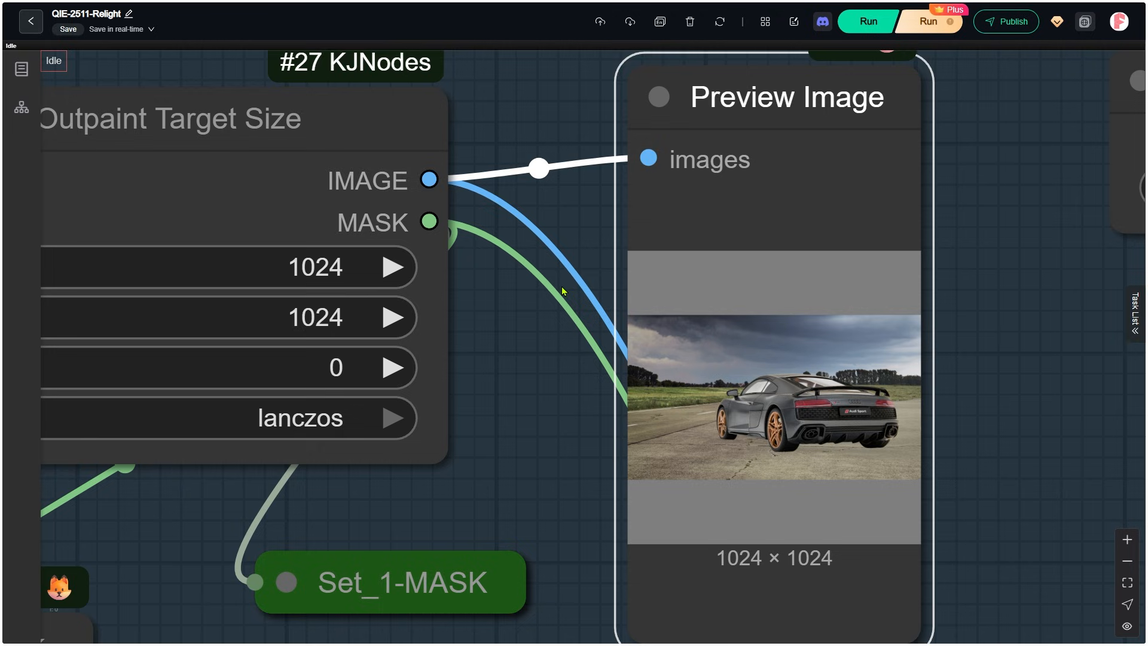